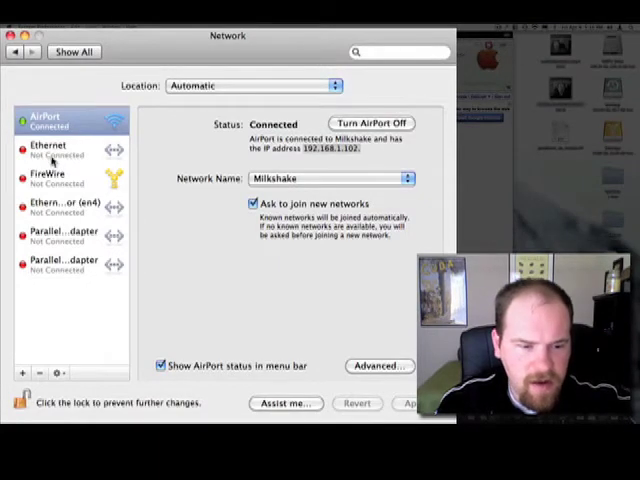
# Check the Ethernet connection's advanced settings and close them unchanged.
pyautogui.click(50, 150)
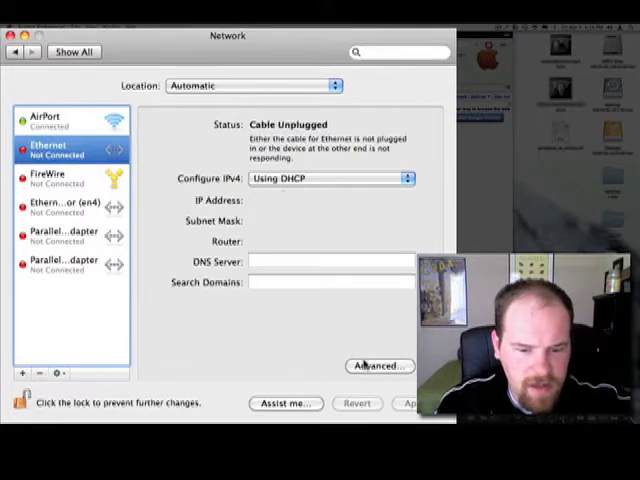
pyautogui.click(378, 364)
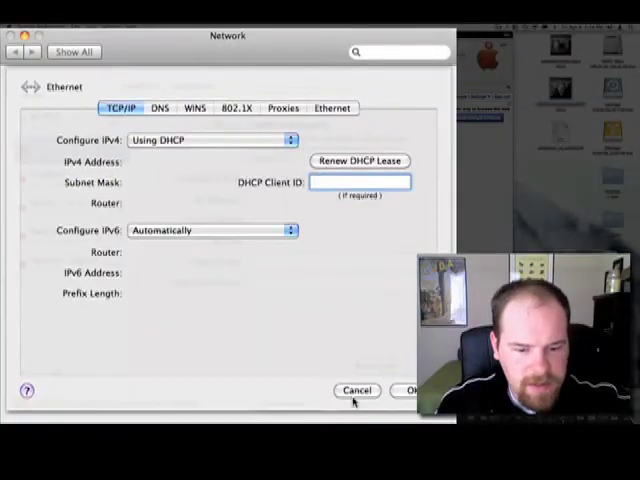
pyautogui.click(356, 390)
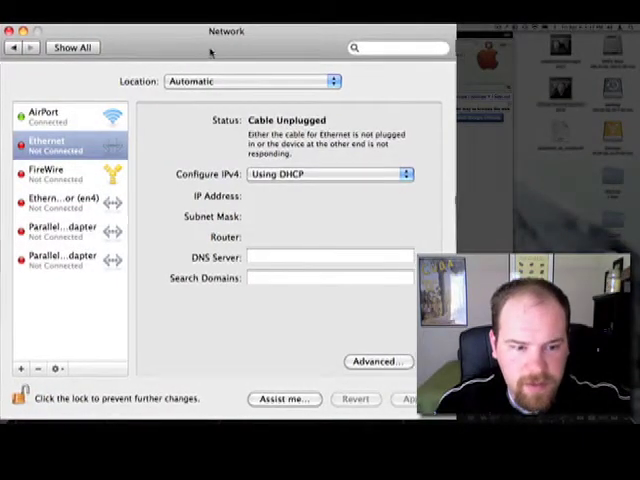
# Show the AirPort connection's TCP/IP details: 192.168.1.102 with router 192.168.1.1.
pyautogui.click(70, 116)
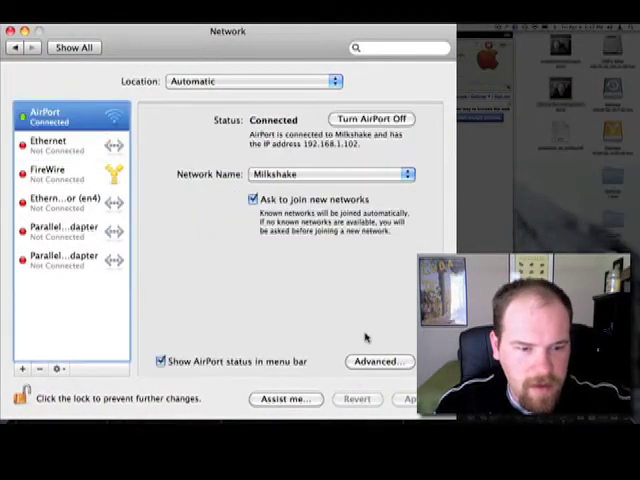
pyautogui.click(378, 360)
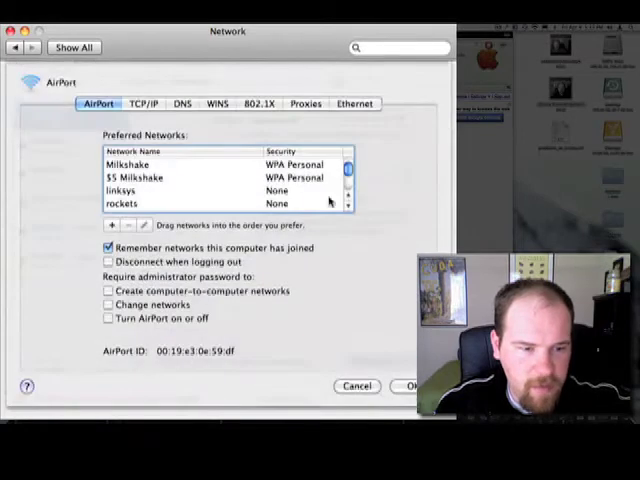
pyautogui.click(144, 104)
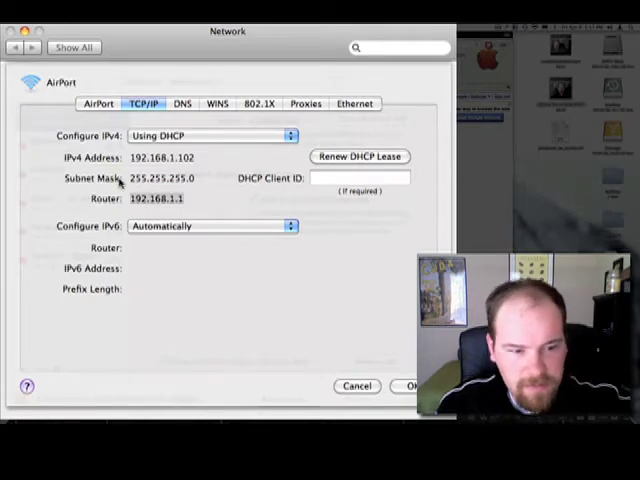
pyautogui.moveTo(336, 362)
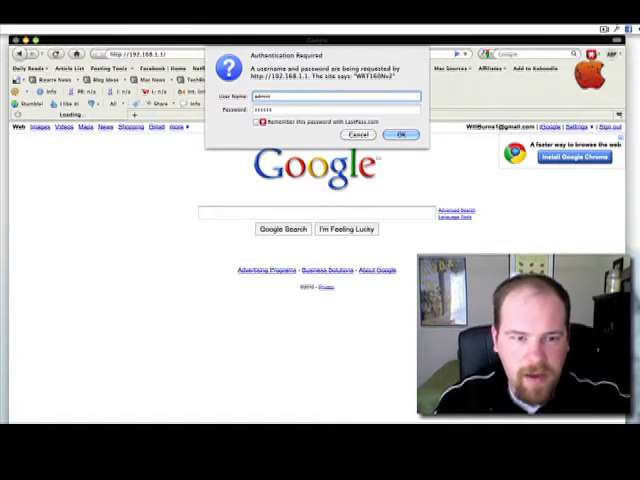
# Log in to the router's admin page at 192.168.1.1 with the admin credentials.
pyautogui.click(400, 136)
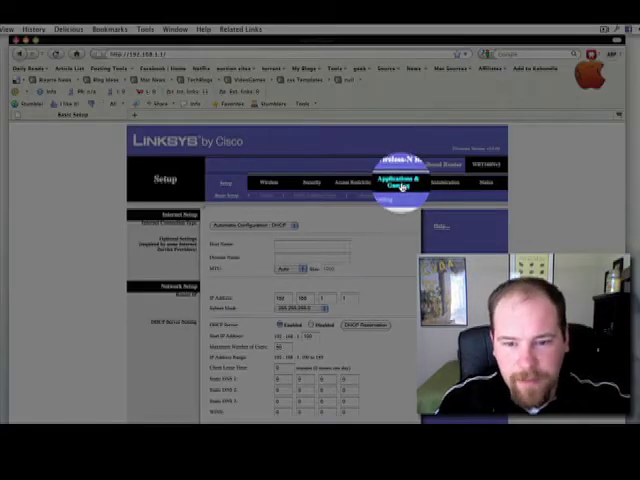
# Show the Applications & Gaming single port forwarding table.
pyautogui.click(396, 182)
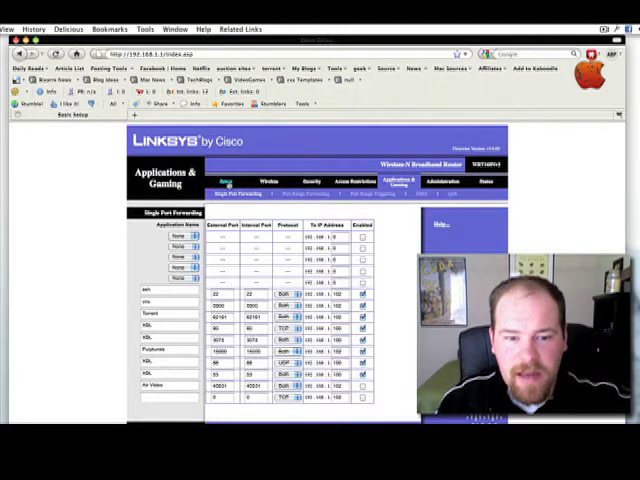
# Return to the Setup page and review the DHCP server and reservation settings.
pyautogui.click(226, 182)
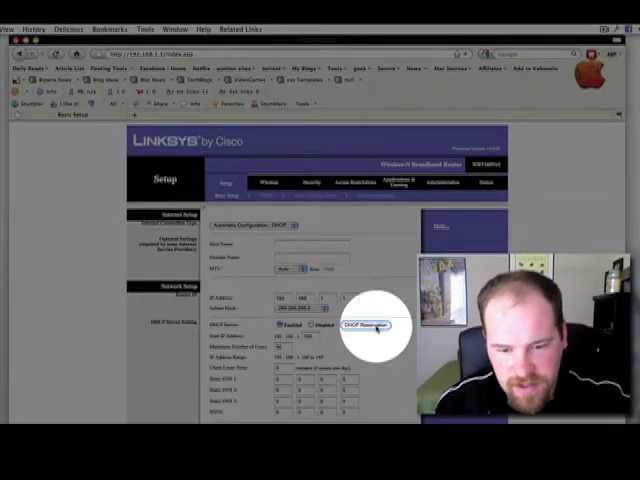
pyautogui.click(370, 326)
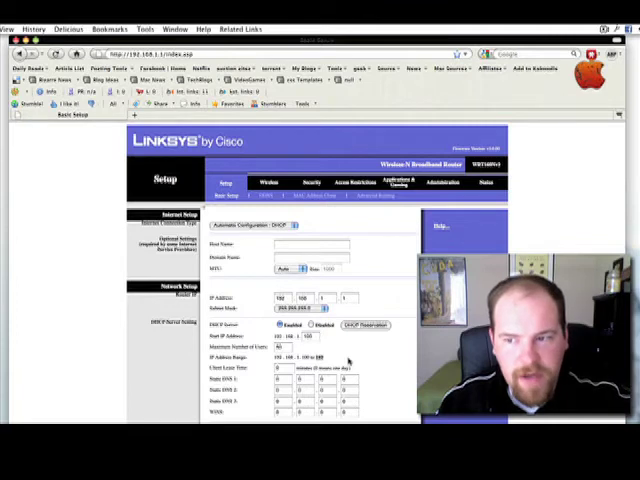
pyautogui.moveTo(340, 360)
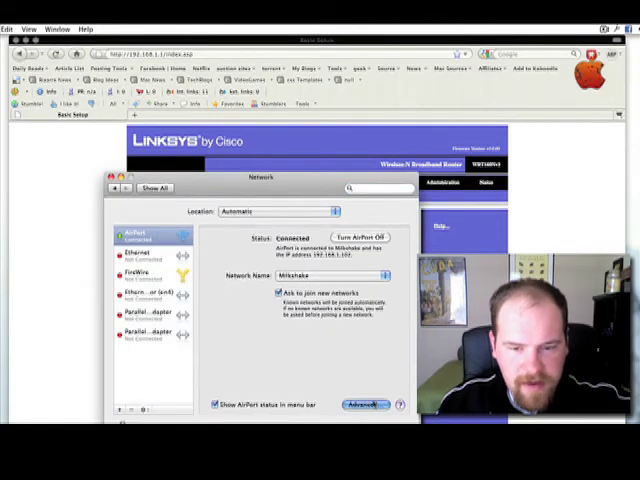
# Set AirPort IPv4 manually to 192.168.1.150, subnet 255.255.255.0, router 192.168.1.1.
pyautogui.click(368, 404)
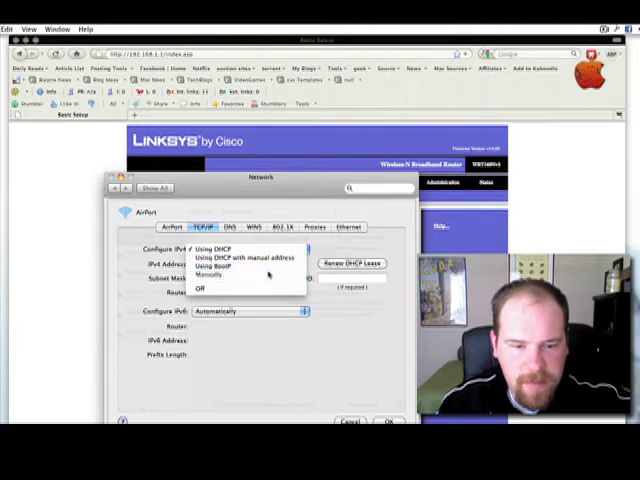
pyautogui.click(212, 276)
pyautogui.write('192.168')
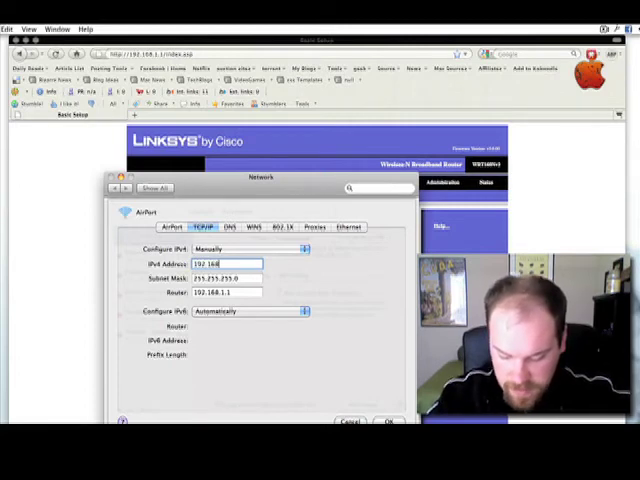
pyautogui.write('.1.1')
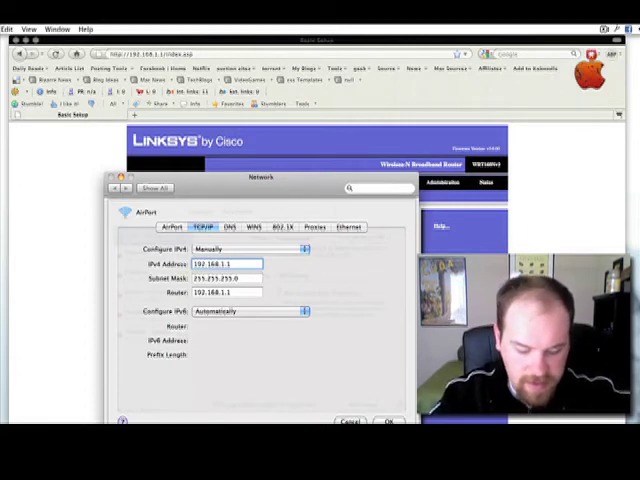
pyautogui.write('50')
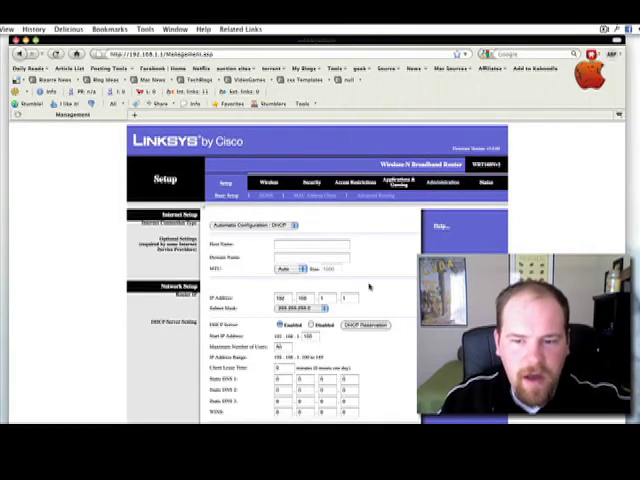
pyautogui.click(452, 182)
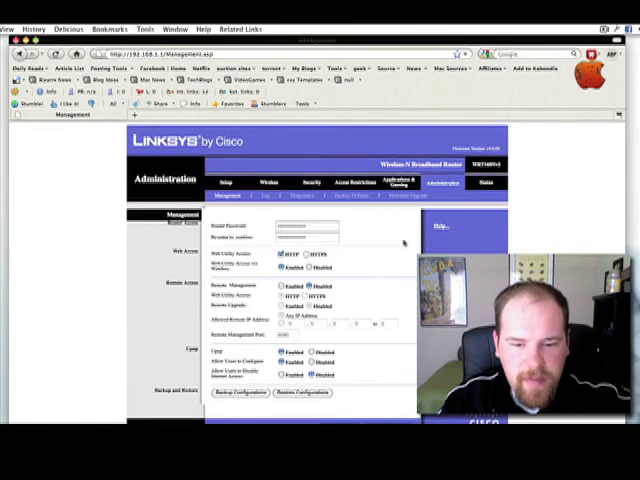